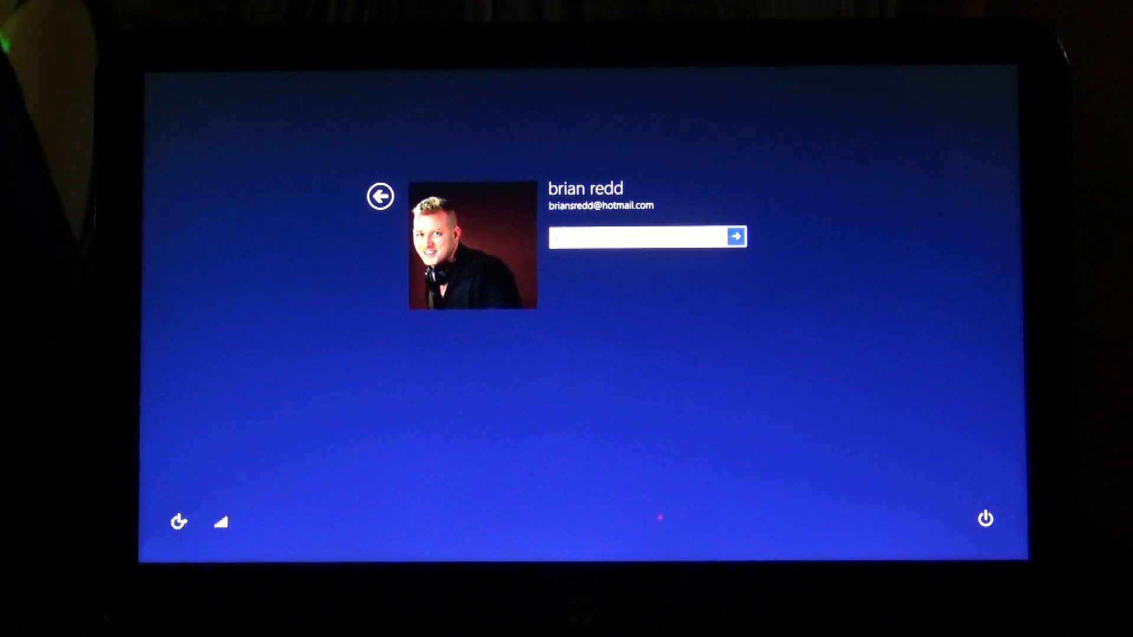
Step: Enter the account password on the lock screen and sign in to the desktop
{"action": "type", "text": "••"}
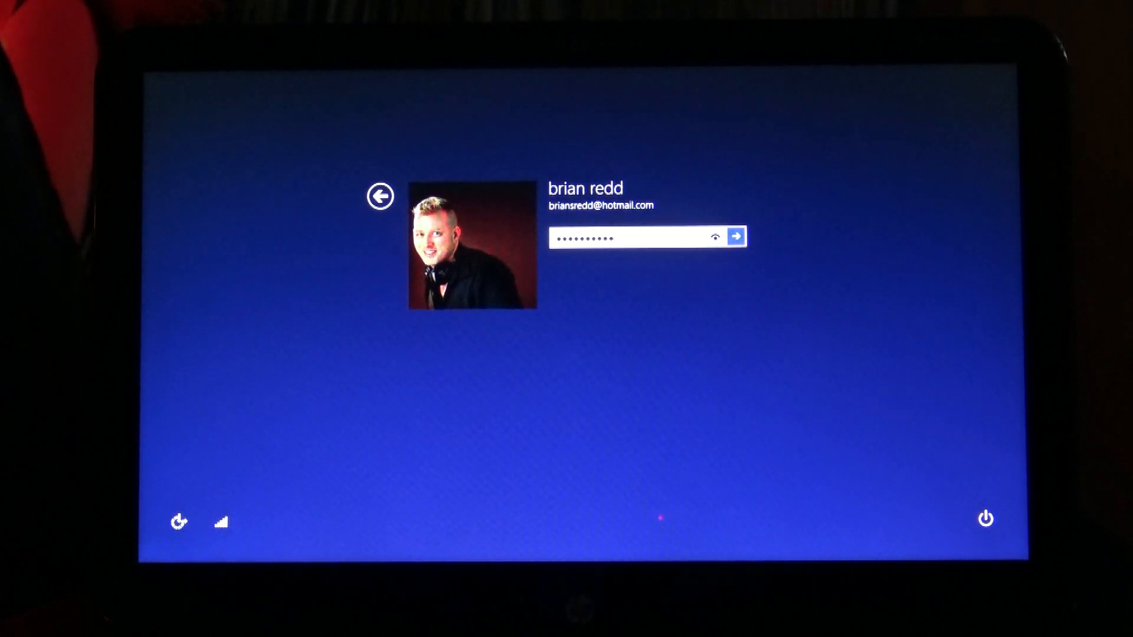
{"action": "left_click", "coordinate": [736, 237]}
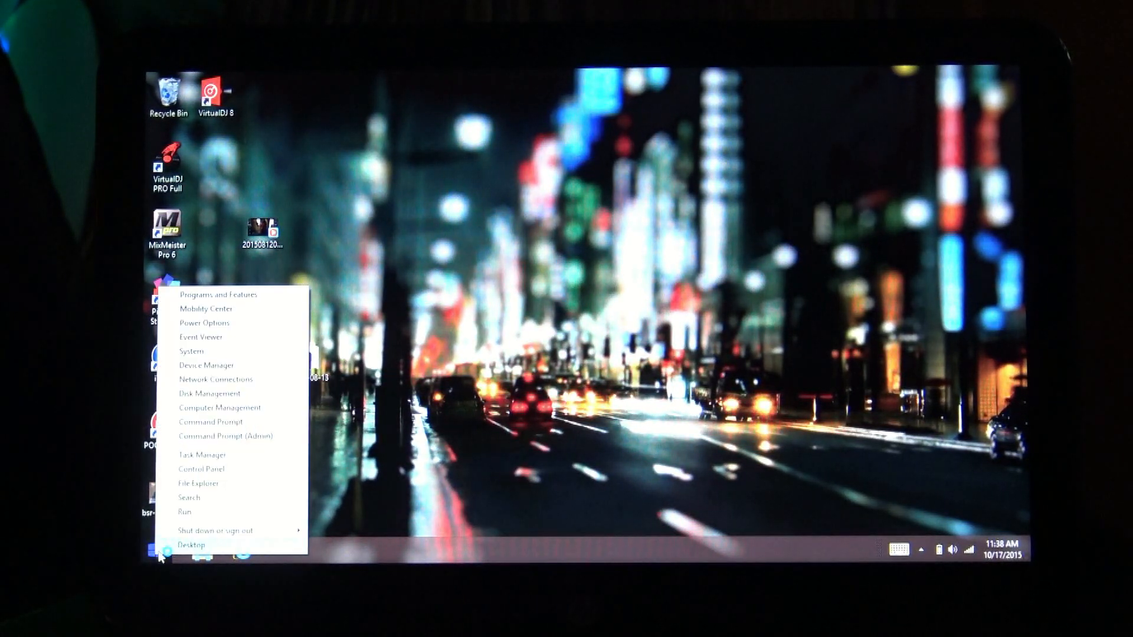
{"action": "mouse_move", "coordinate": [184, 511]}
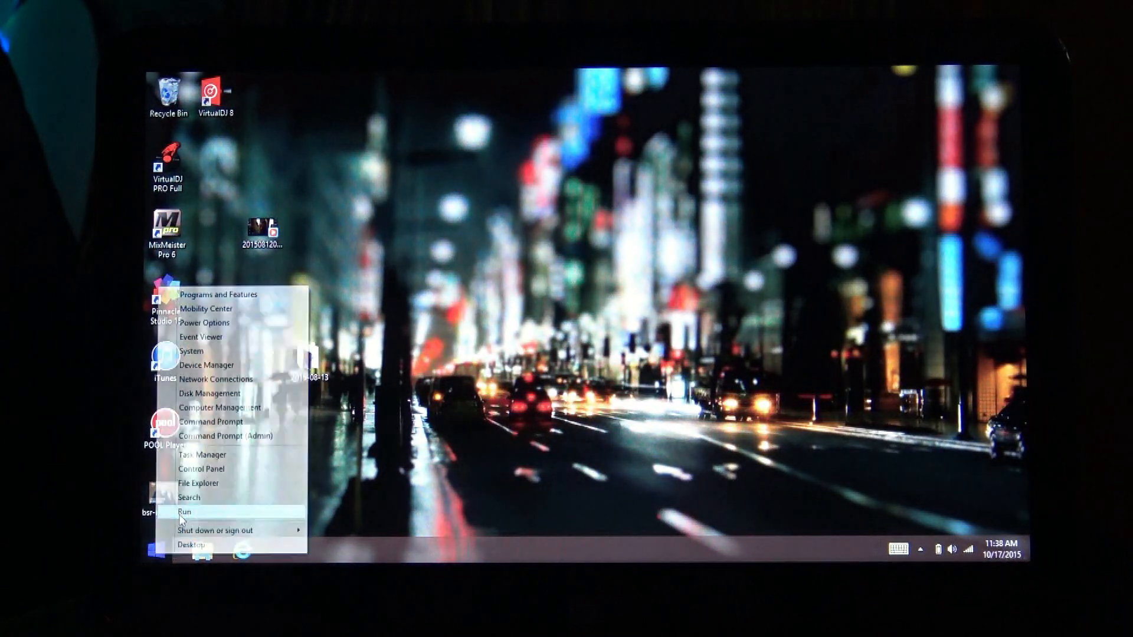
Step: Run netplwiz from the Run box to open User Accounts
{"action": "left_click", "coordinate": [186, 513]}
{"action": "type", "text": "n"}
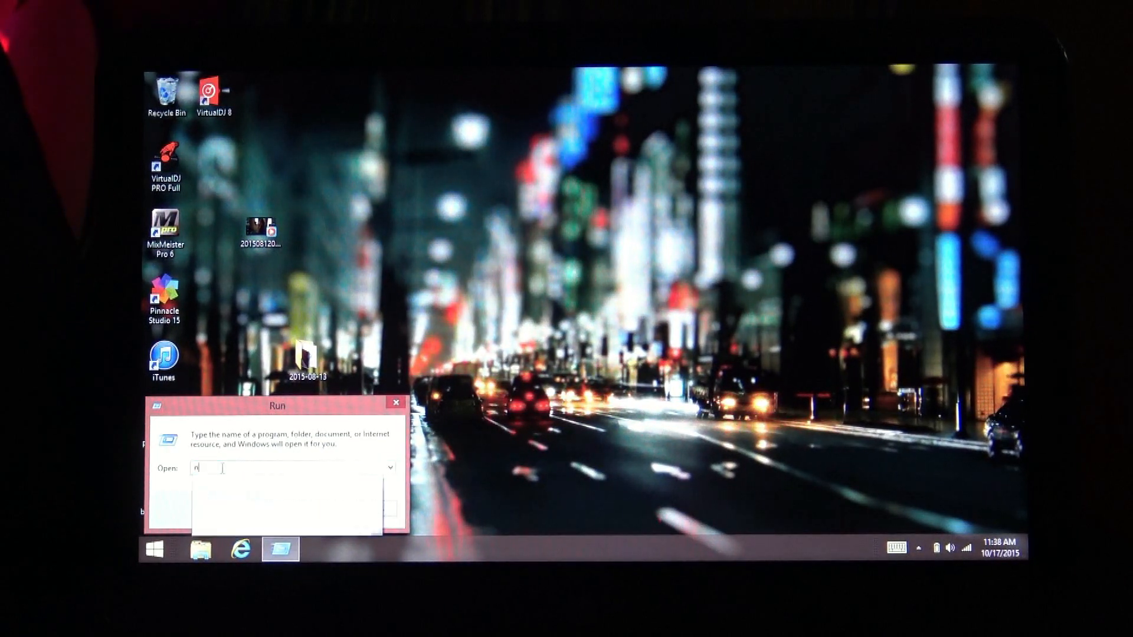
{"action": "type", "text": "etpl"}
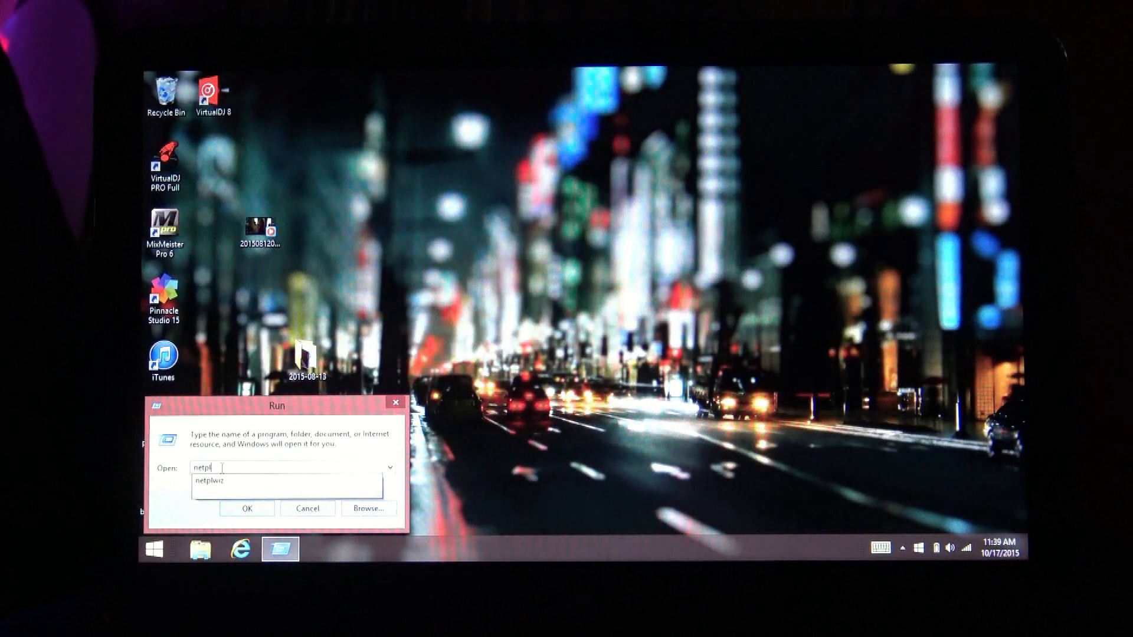
{"action": "type", "text": "wiz"}
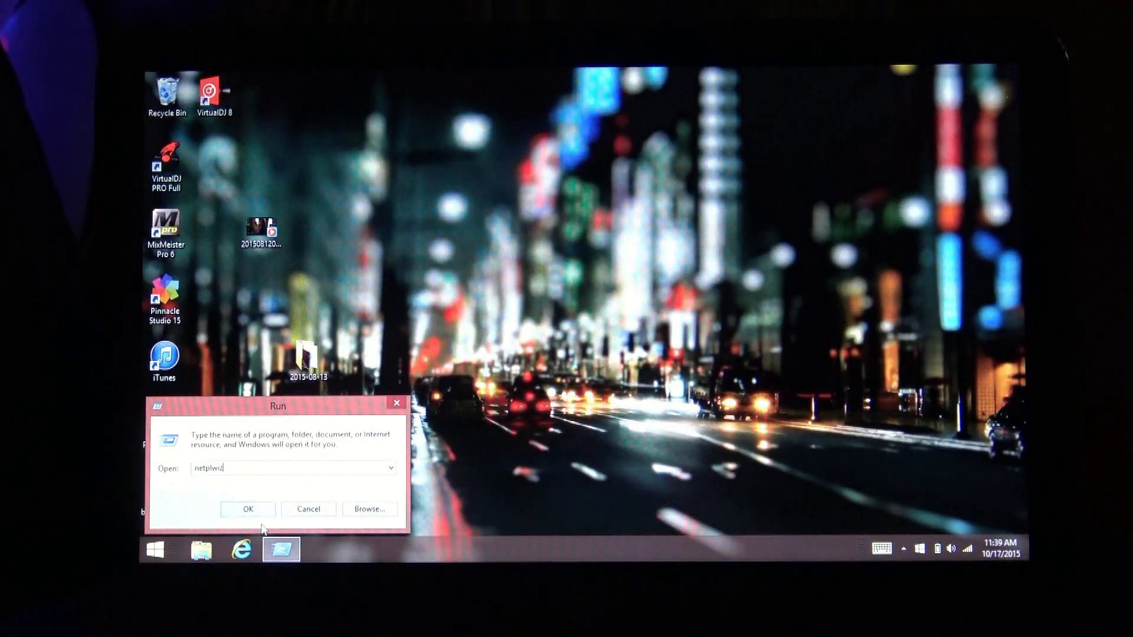
{"action": "left_click", "coordinate": [248, 509]}
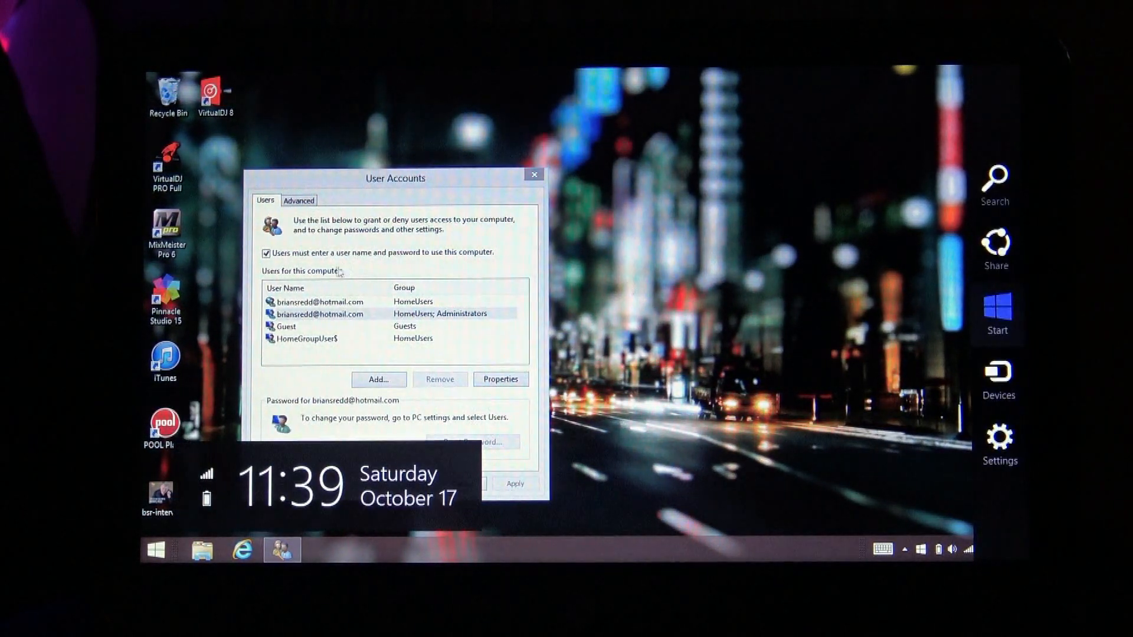
{"action": "mouse_move", "coordinate": [289, 265]}
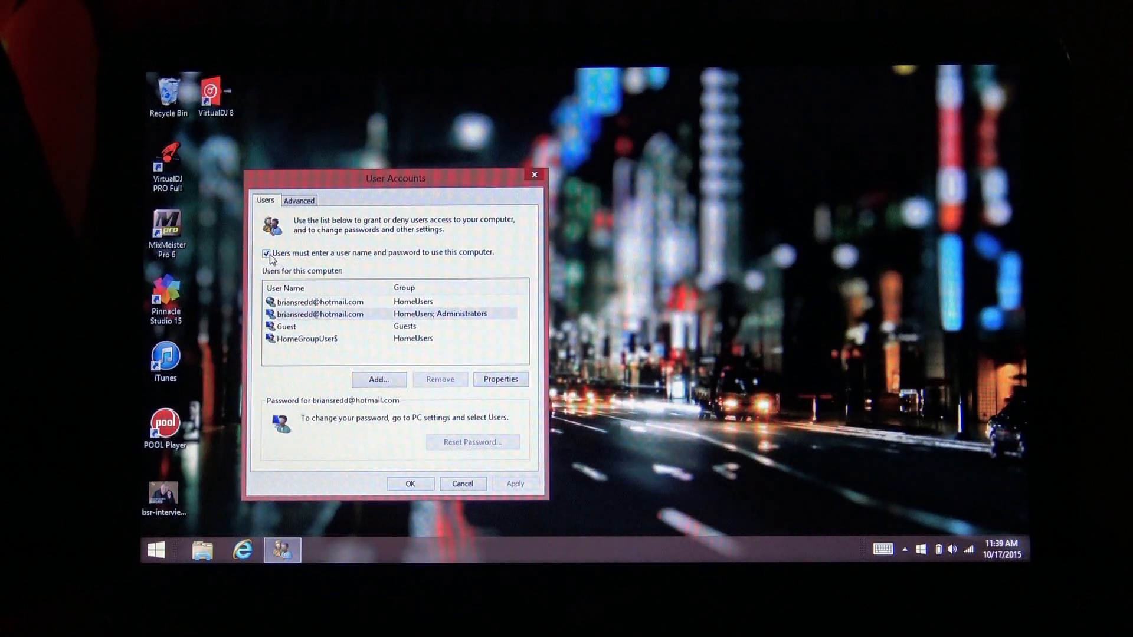
Step: Untick 'Users must enter a user name and password to use this computer'
{"action": "left_click", "coordinate": [266, 253]}
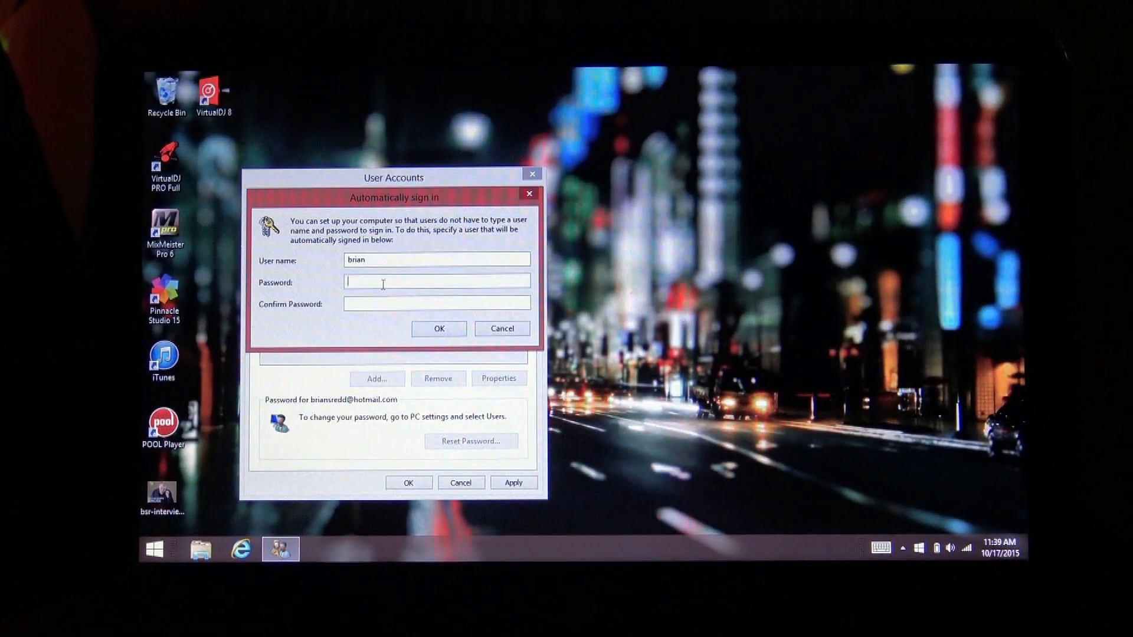
Step: Enter the password in Password and Confirm Password for automatic sign-in, and confirm
{"action": "type", "text": "••"}
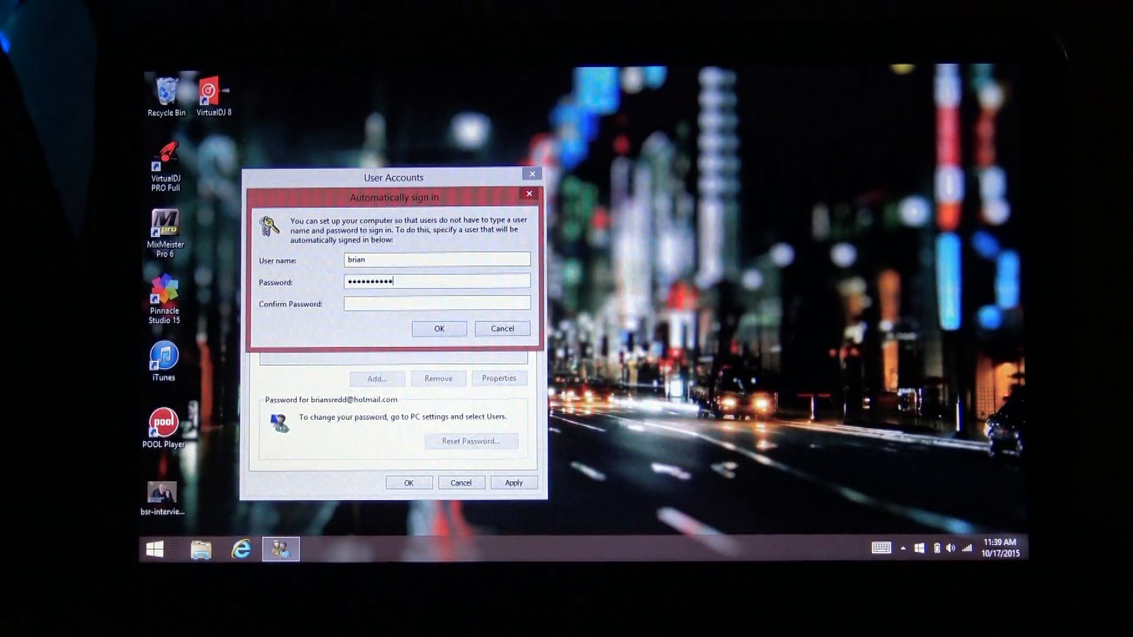
{"action": "left_click", "coordinate": [435, 303]}
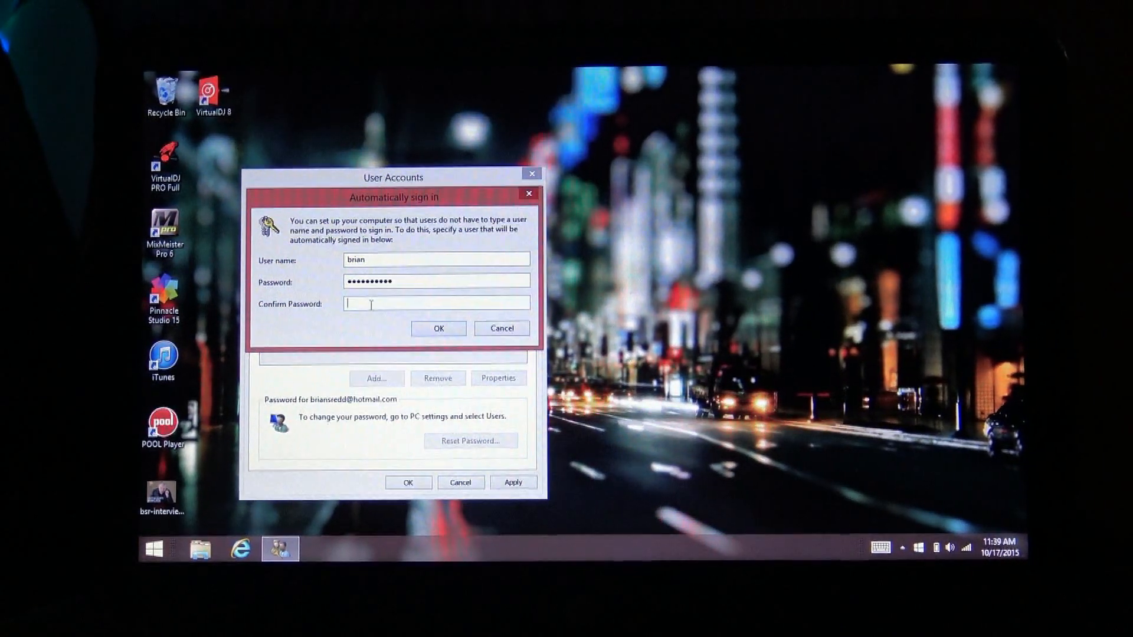
{"action": "type", "text": "••"}
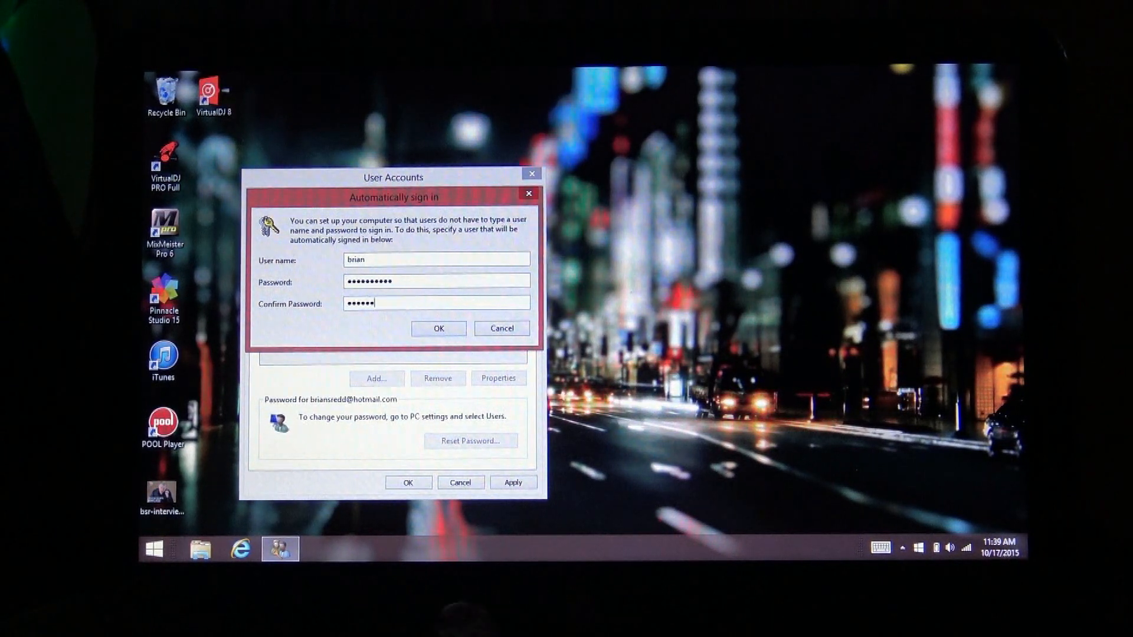
{"action": "type", "text": "••"}
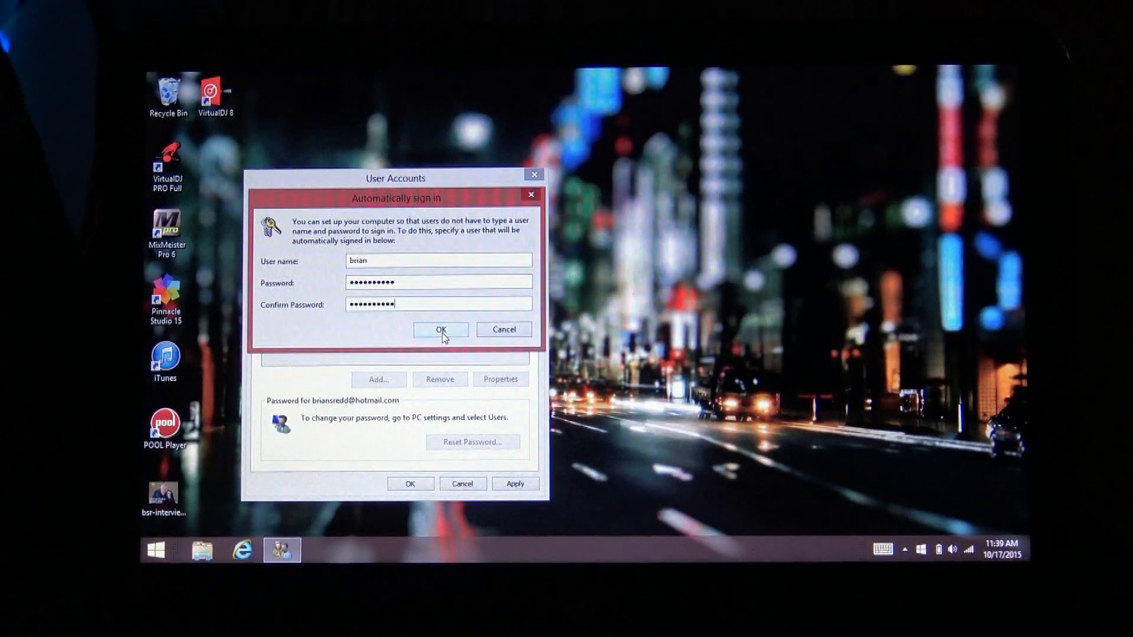
{"action": "left_click", "coordinate": [441, 329]}
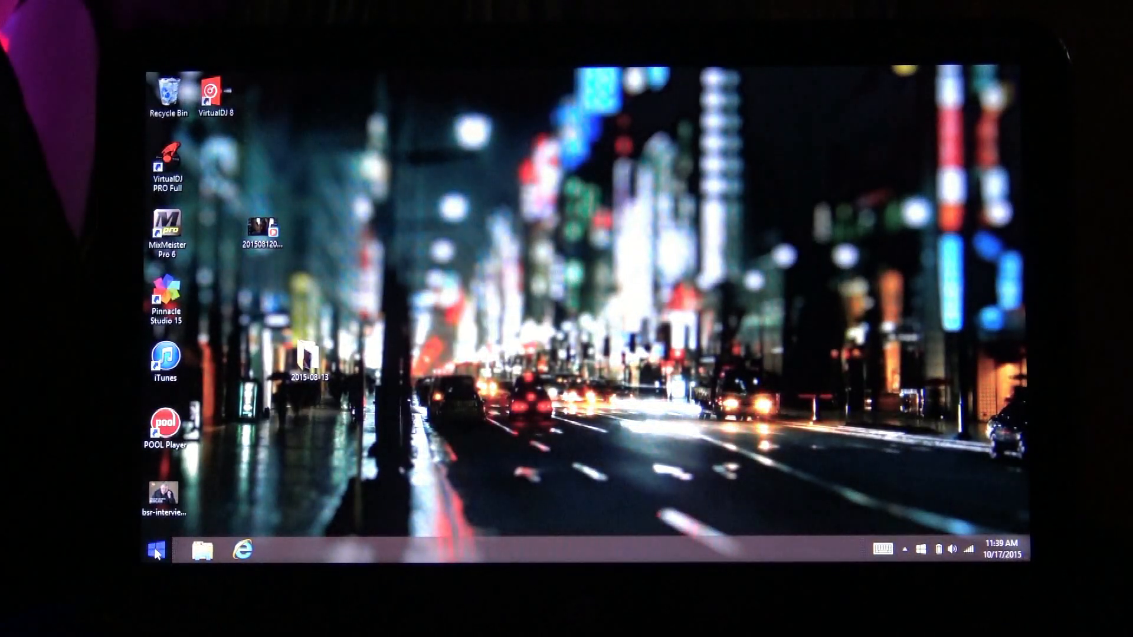
Step: Show the sleep, shut down and restart options from the Start screen's power icon
{"action": "left_click", "coordinate": [155, 550]}
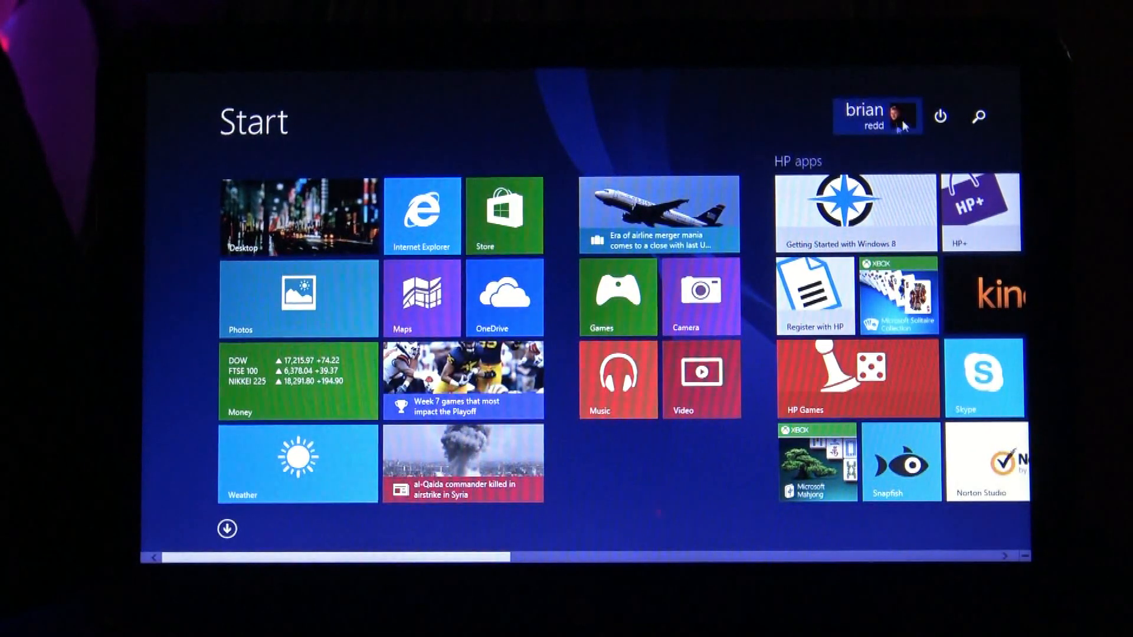
{"action": "left_click", "coordinate": [940, 116]}
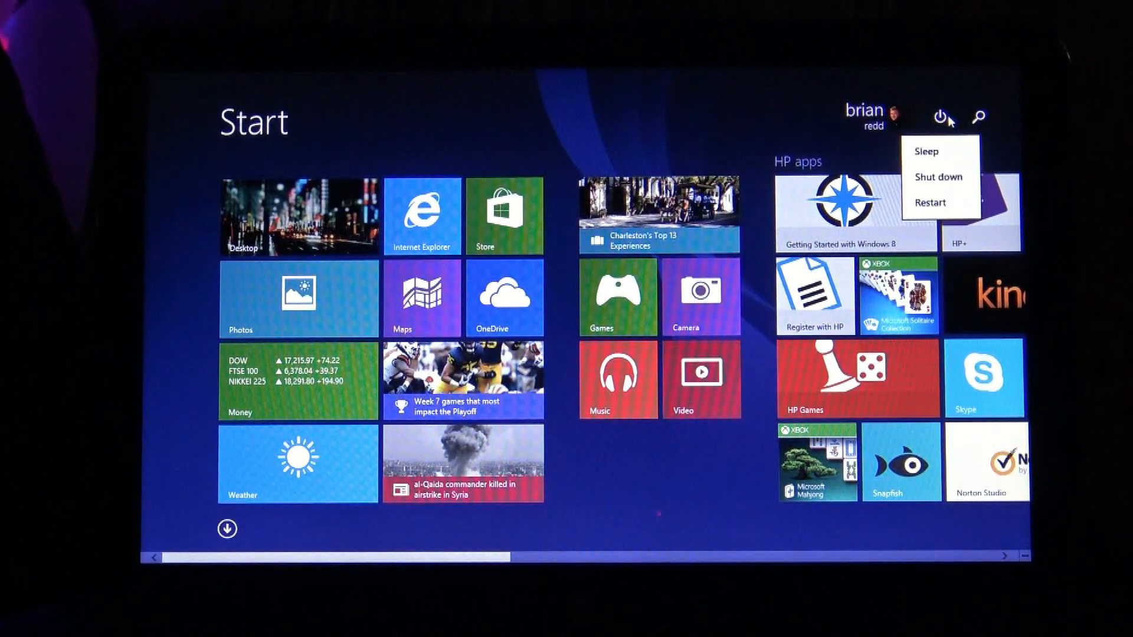